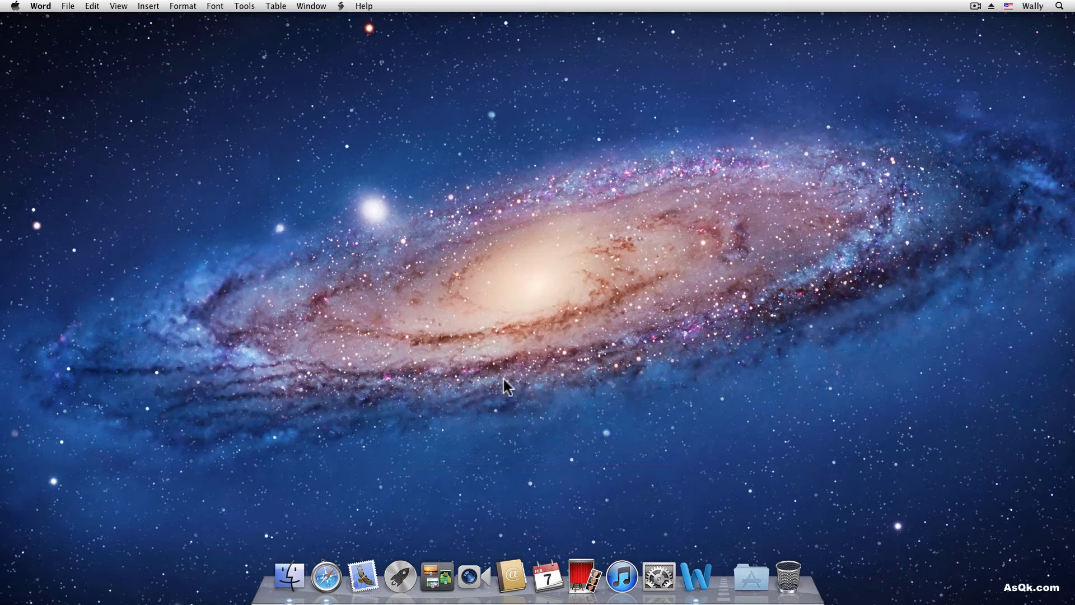
mouse_move(437, 576)
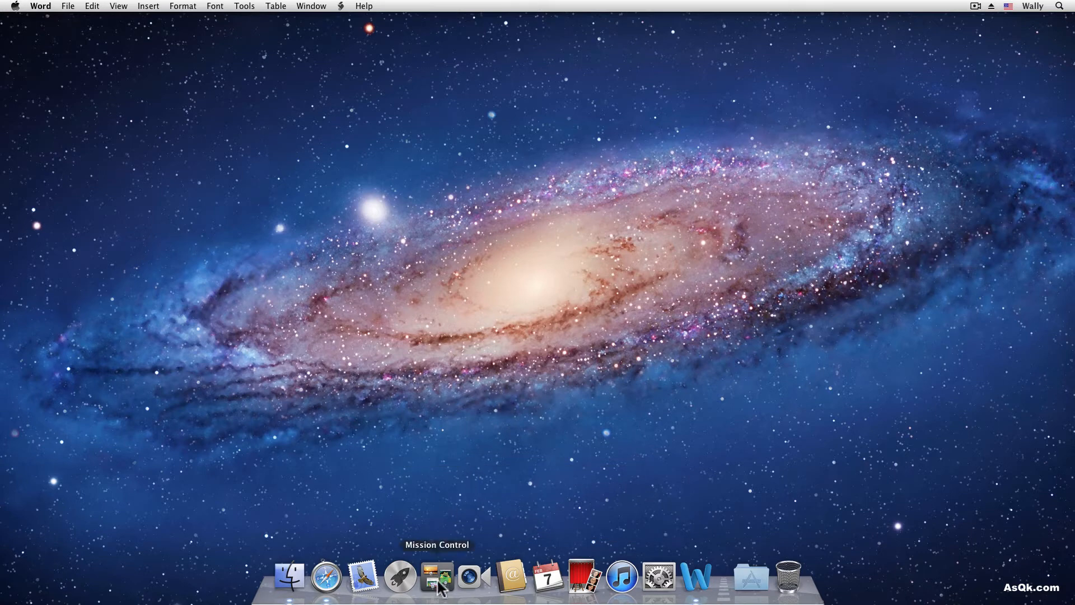
Show the Mission Control overview with the Dashboard and the single Desktop space
left_click(437, 576)
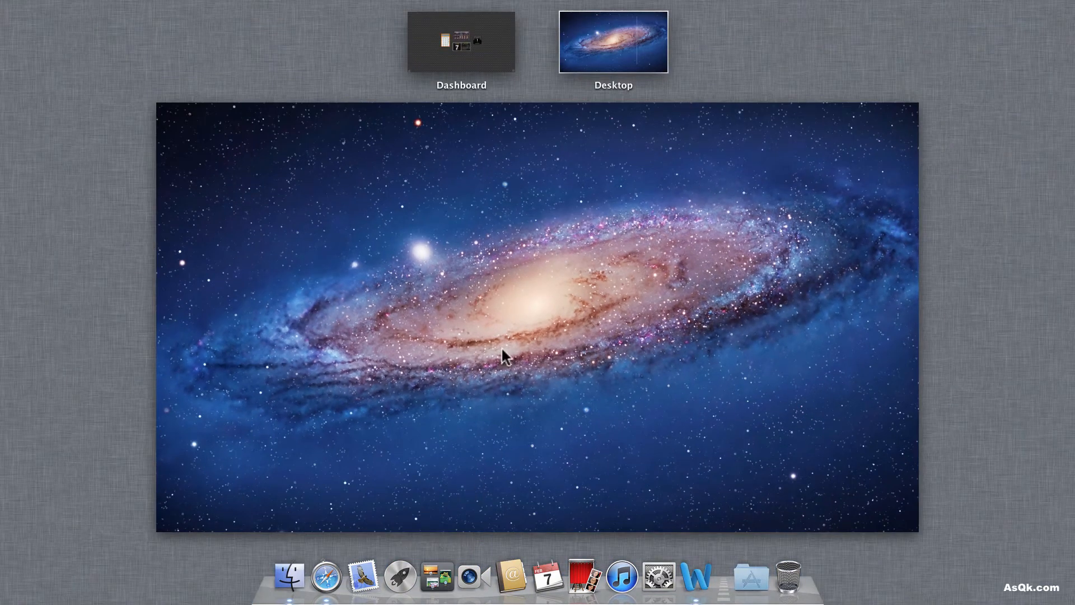
mouse_move(511, 329)
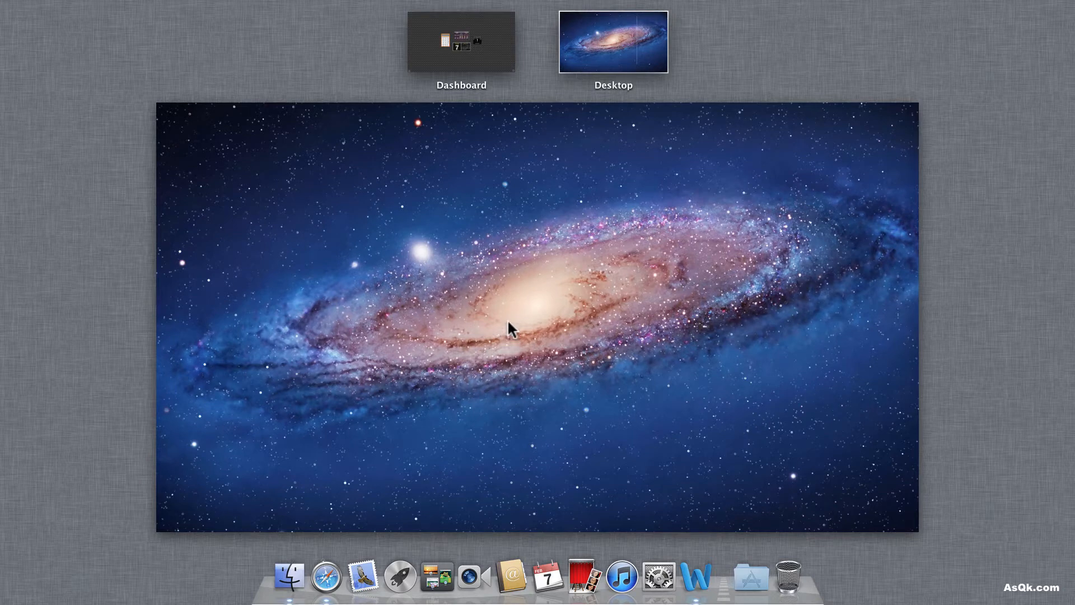
mouse_move(542, 200)
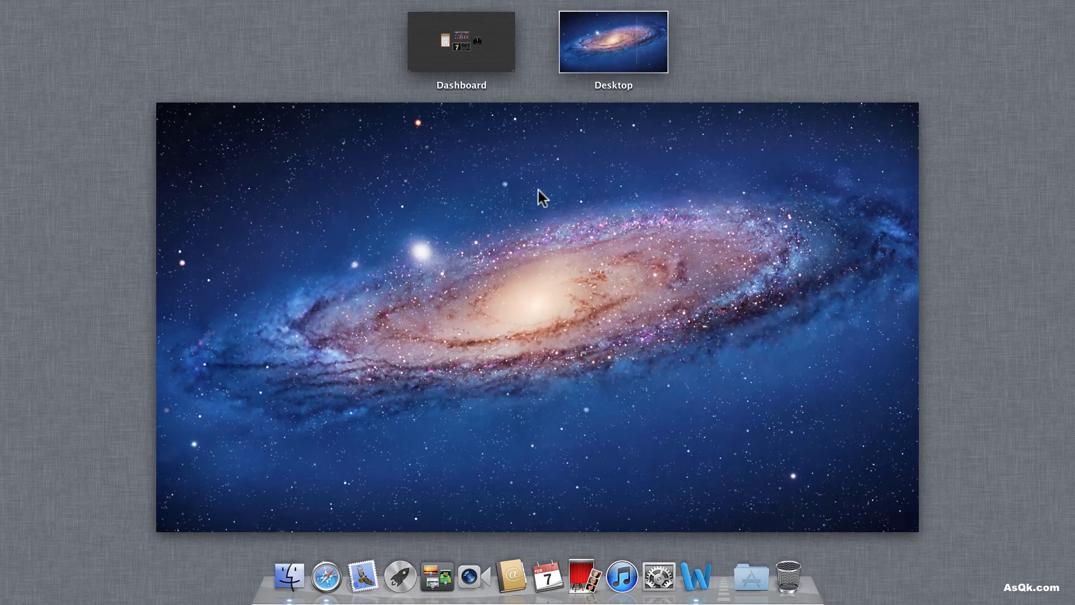
mouse_move(422, 228)
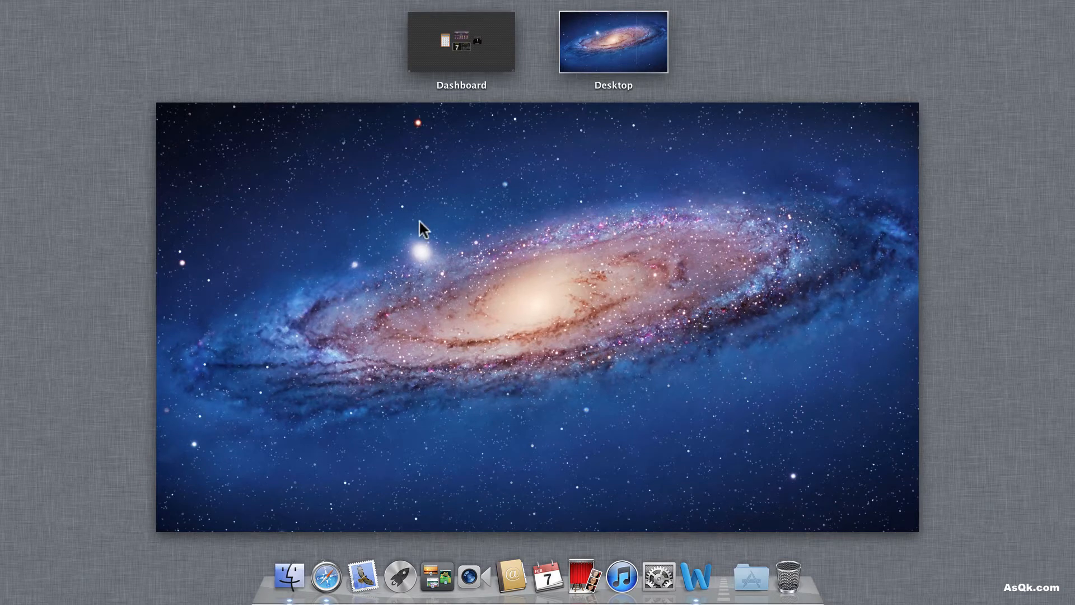
mouse_move(473, 68)
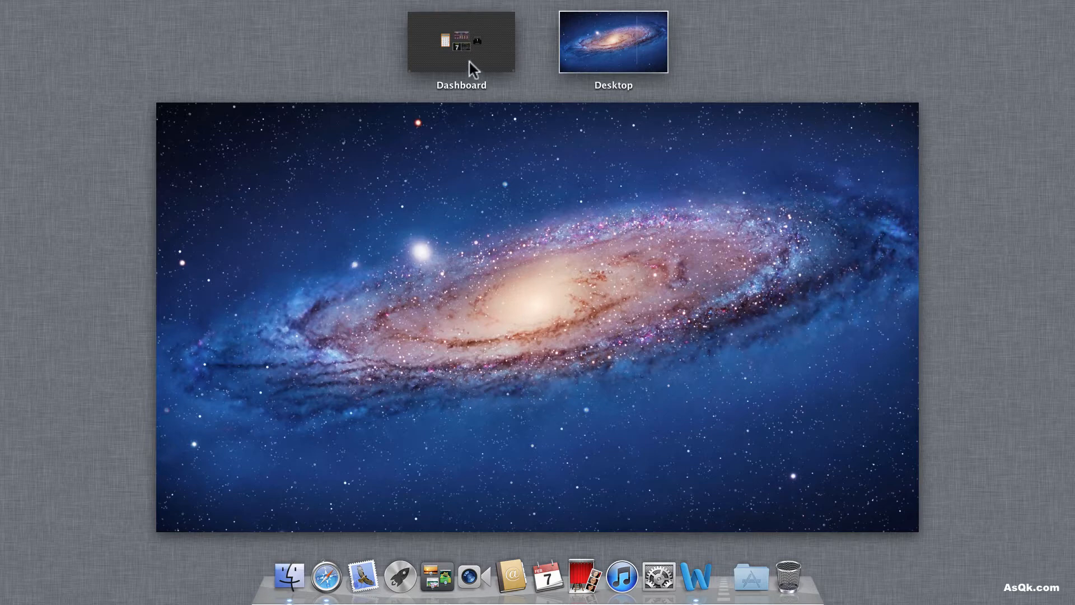
mouse_move(510, 71)
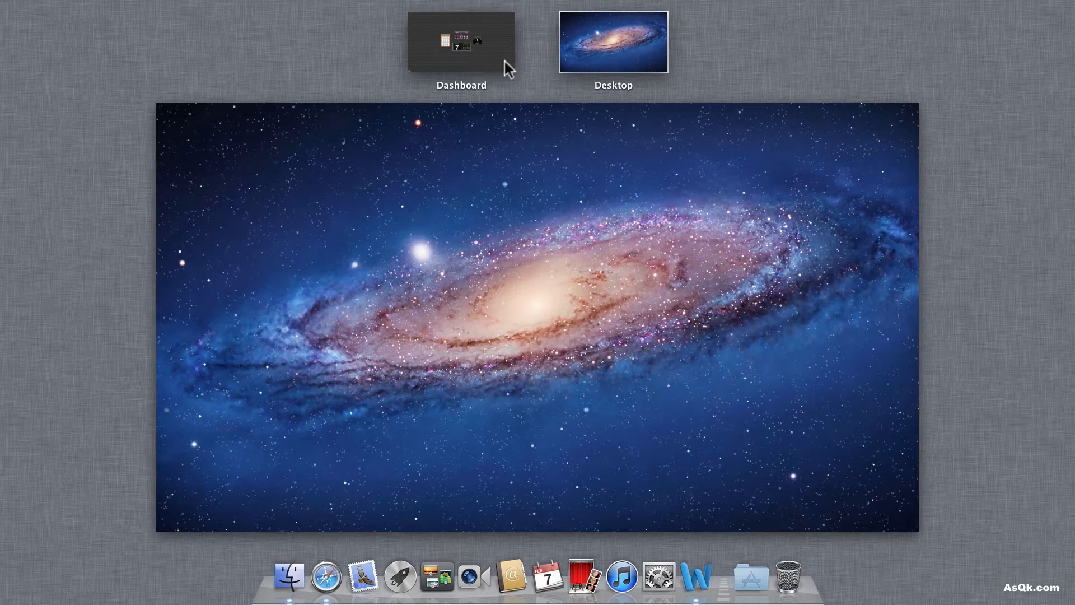
left_click(460, 41)
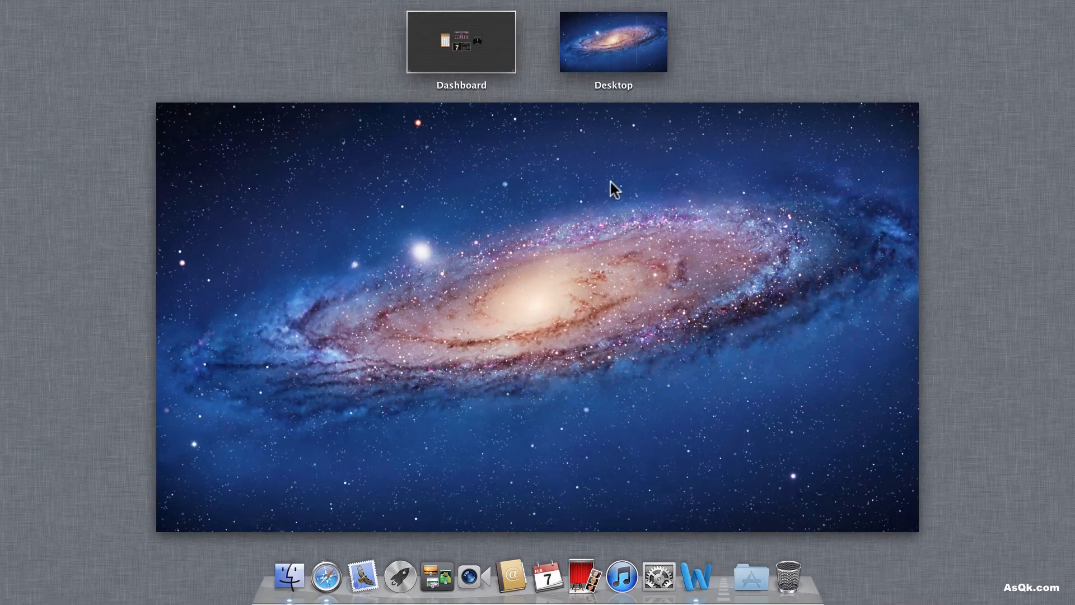
mouse_move(583, 185)
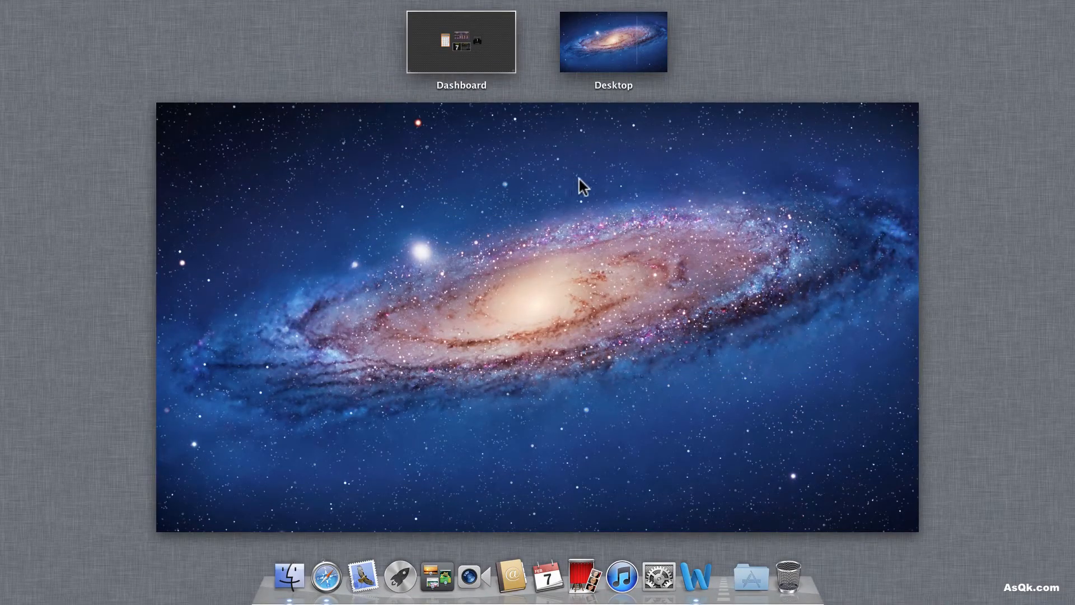
mouse_move(707, 172)
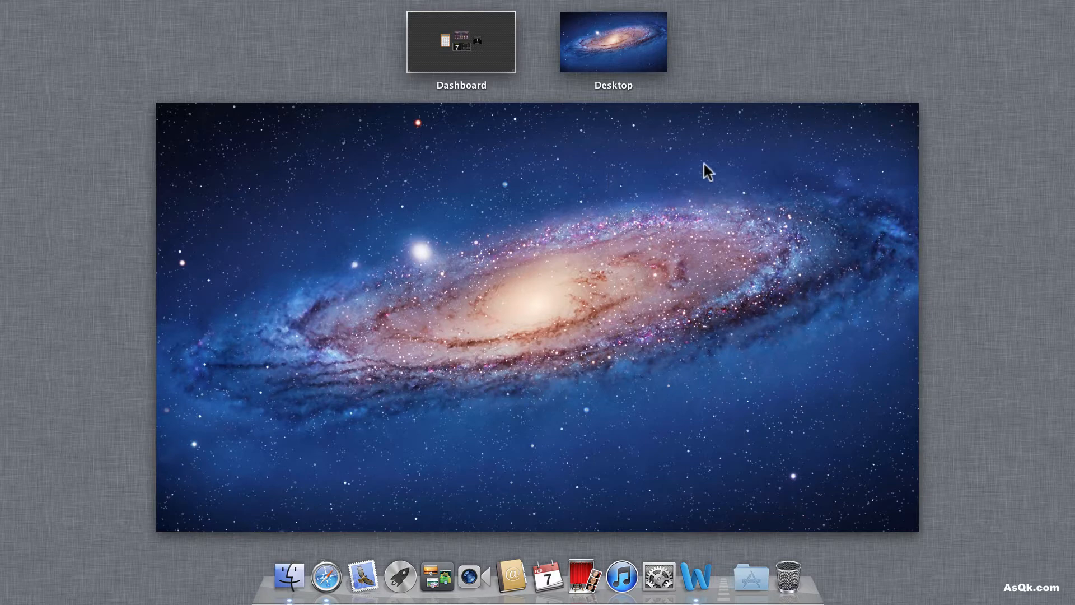
mouse_move(816, 148)
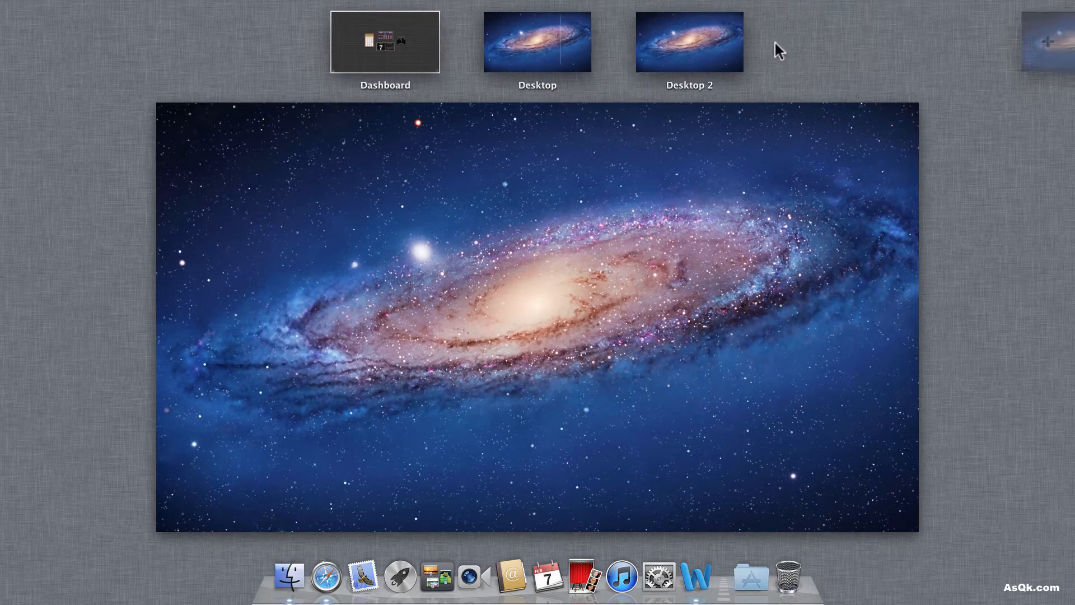
mouse_move(677, 97)
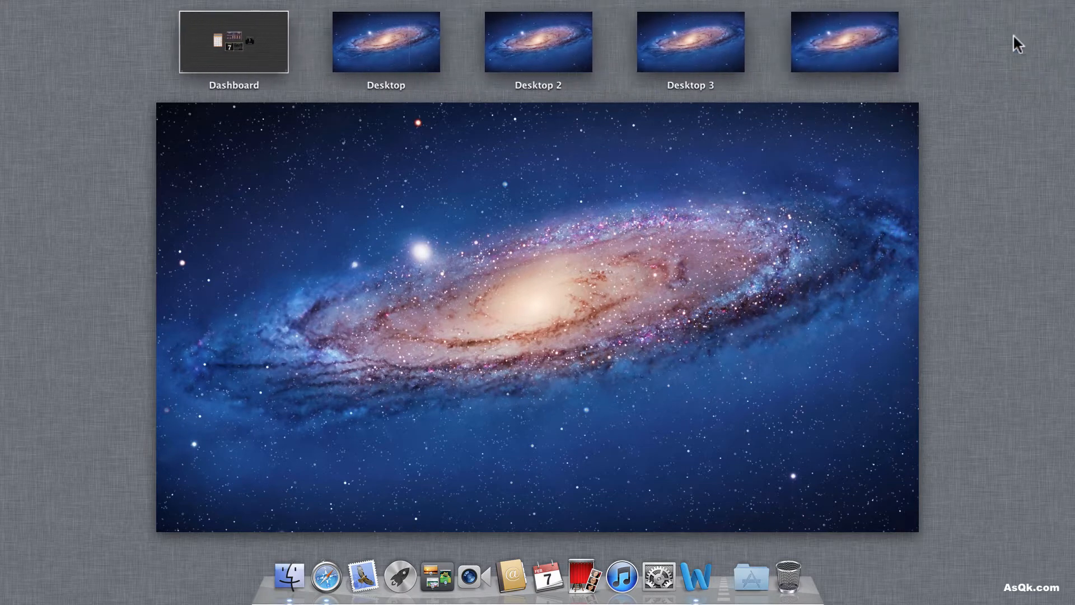
Add extra desktops via the + tab, ending with Desktop 2 and Desktop 3 beside Desktop
left_click(1053, 38)
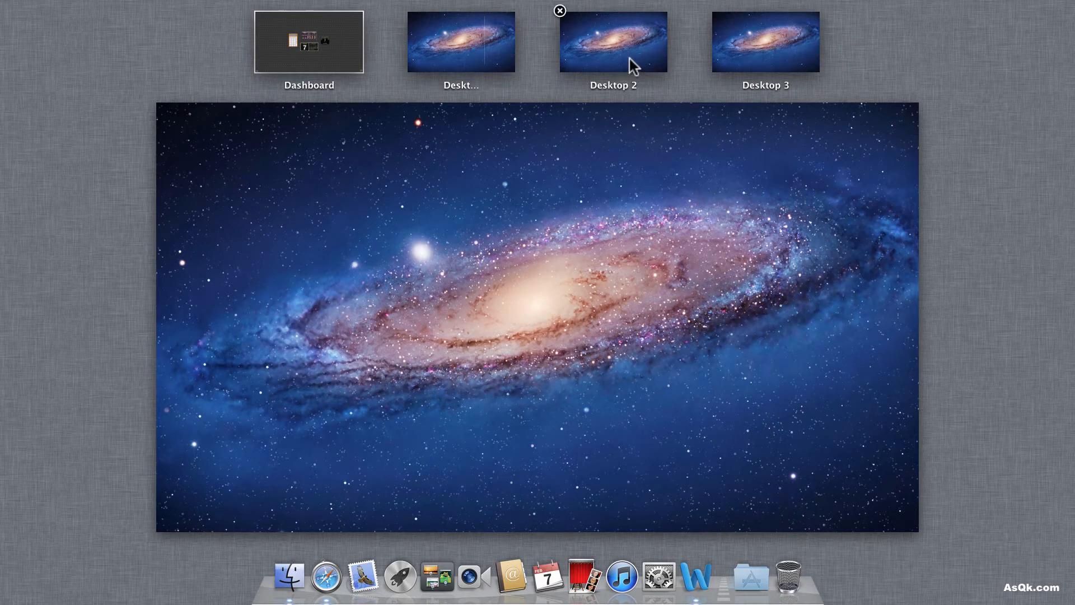
mouse_move(480, 54)
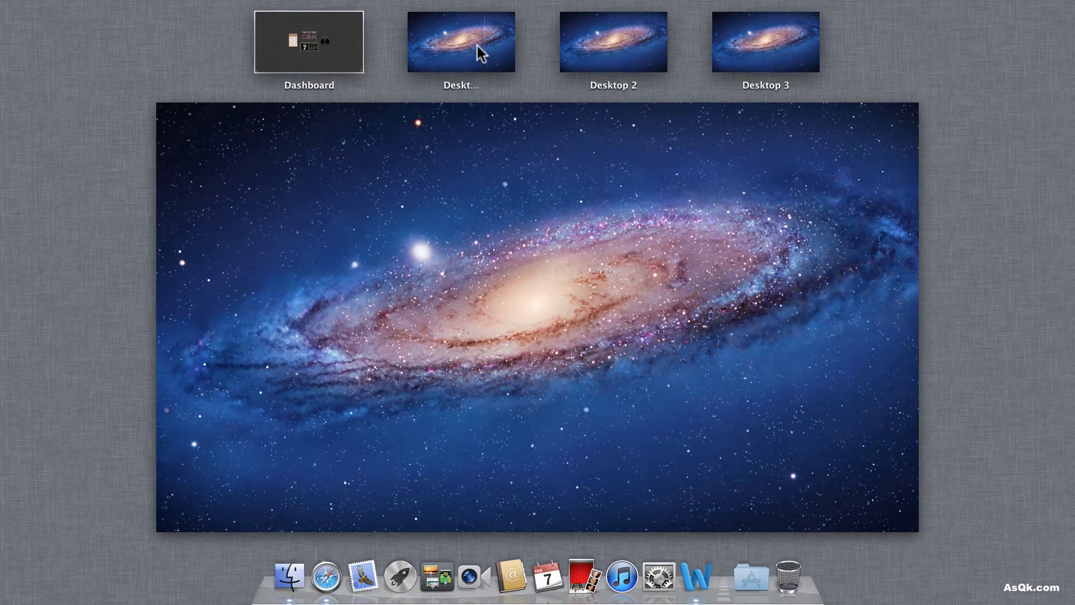
mouse_move(606, 54)
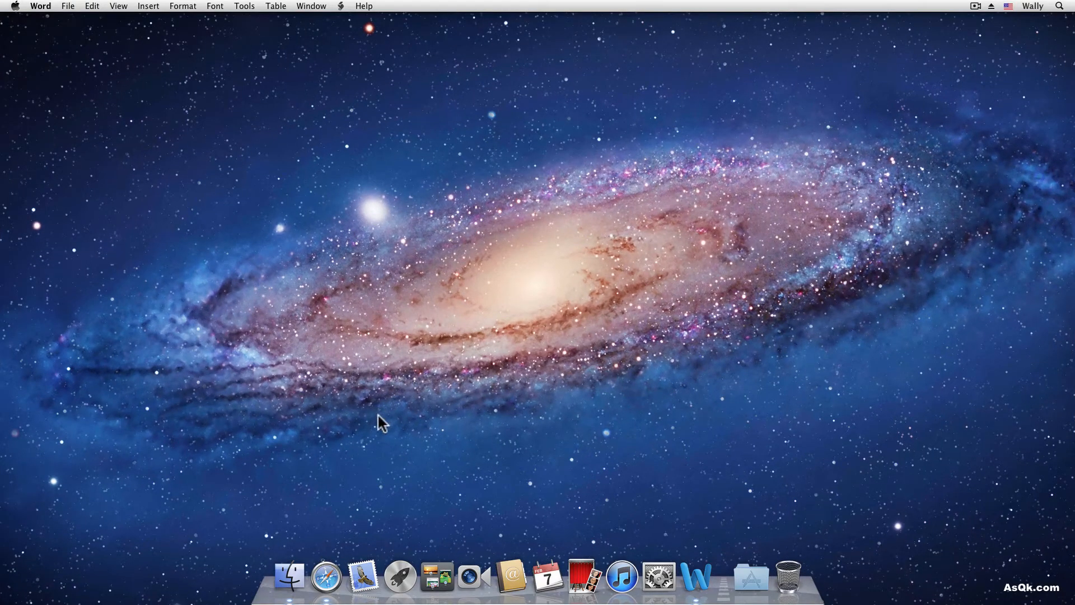
mouse_move(374, 420)
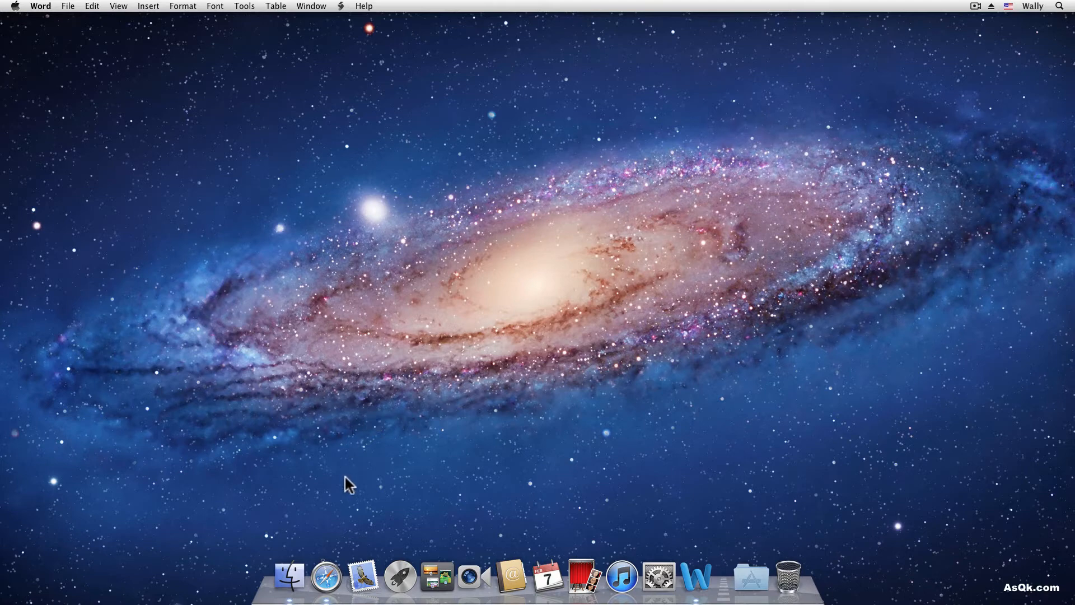
Launch iCal onto the desktop holding Word and Safari and rearrange the three windows
left_click(326, 576)
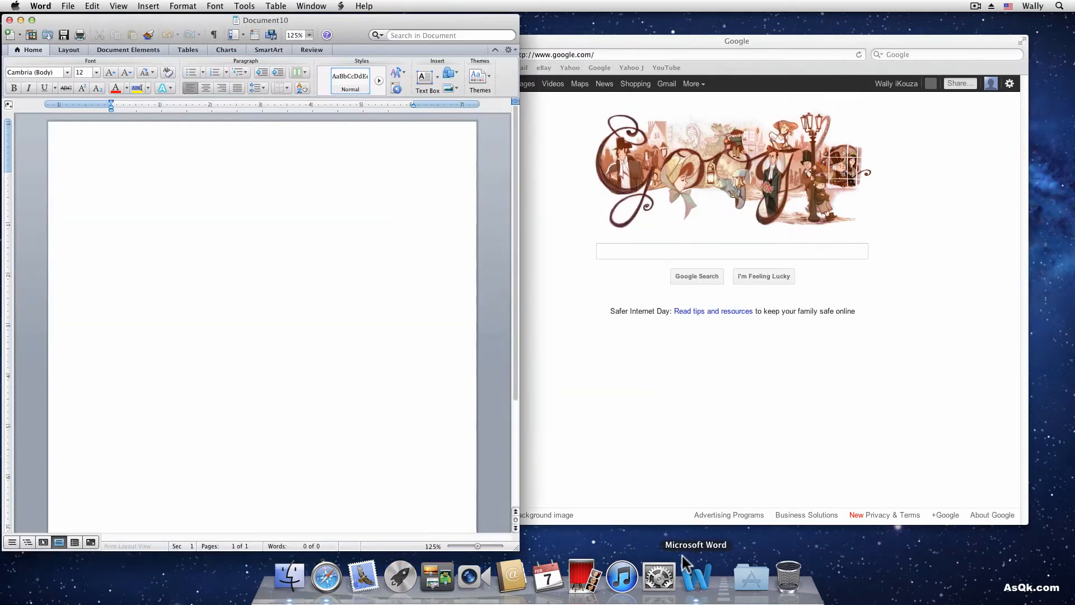
left_click(547, 576)
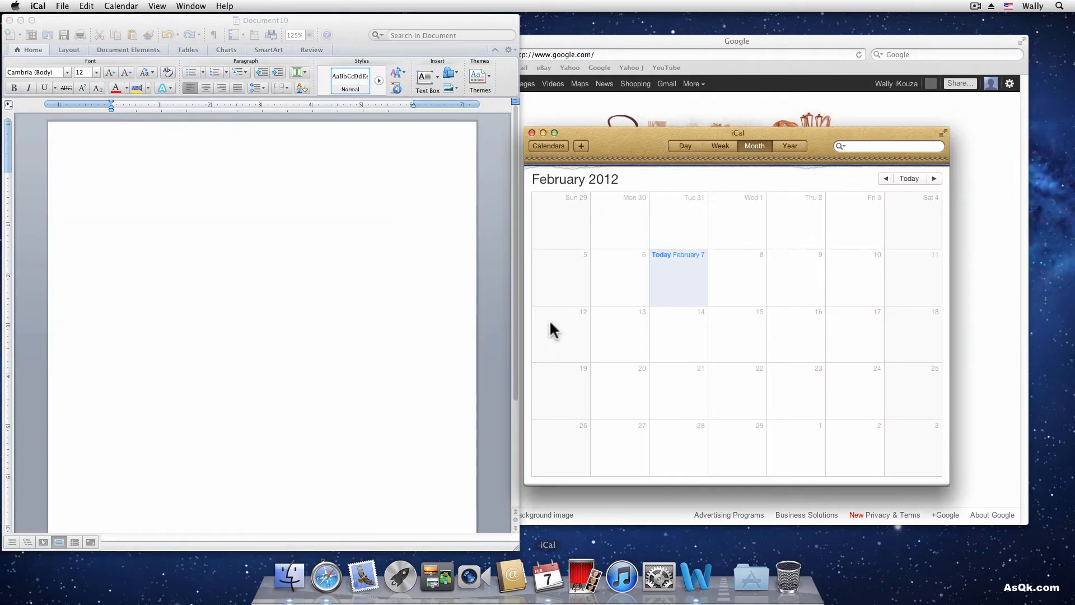
left_click_drag(737, 133, 840, 158)
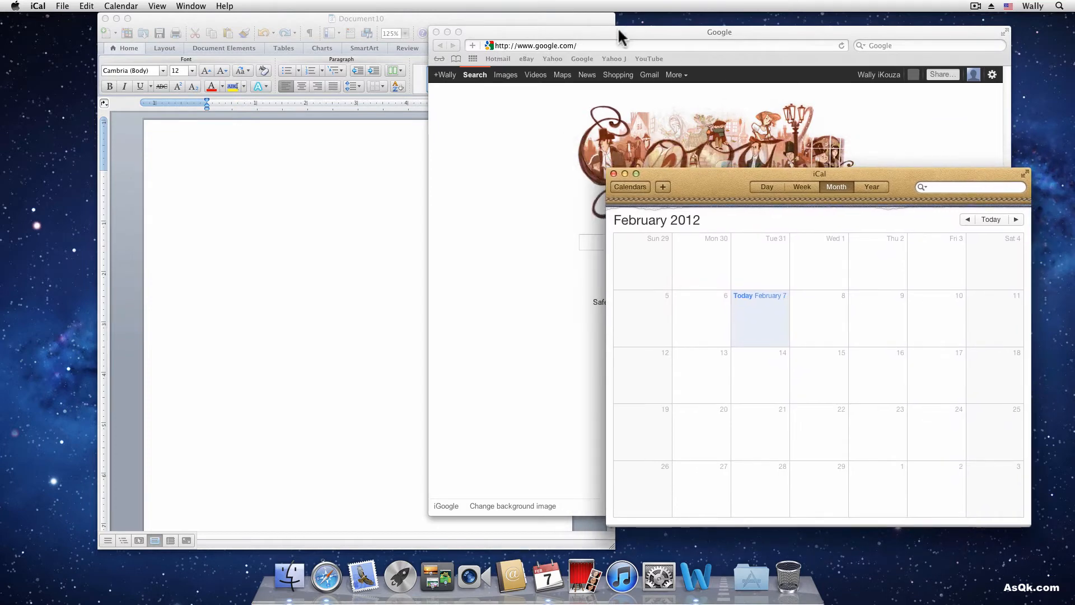
mouse_move(561, 34)
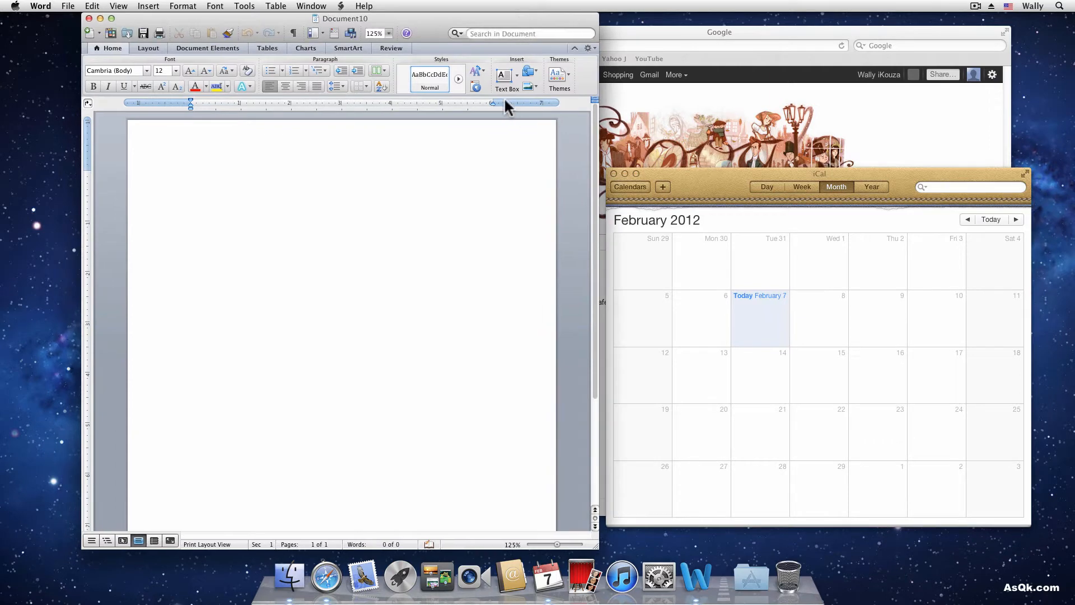
mouse_move(457, 423)
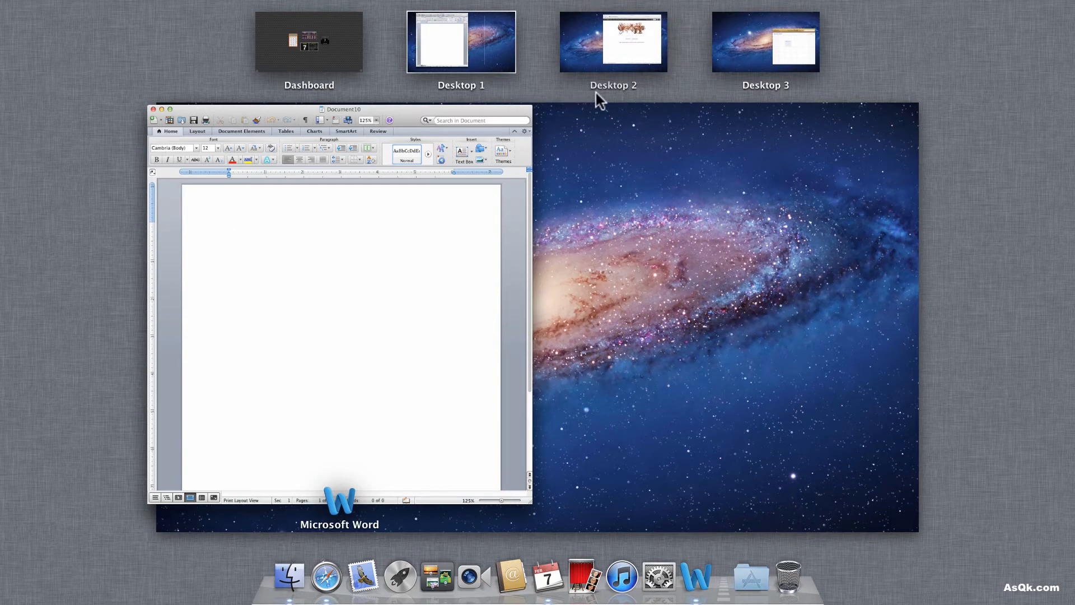
mouse_move(597, 47)
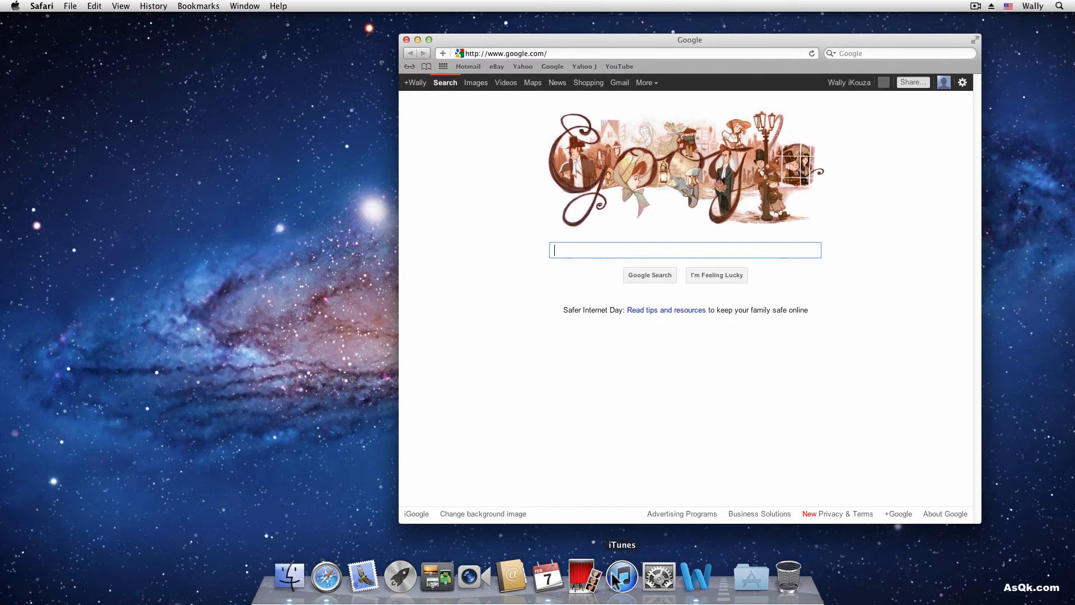
mouse_move(289, 578)
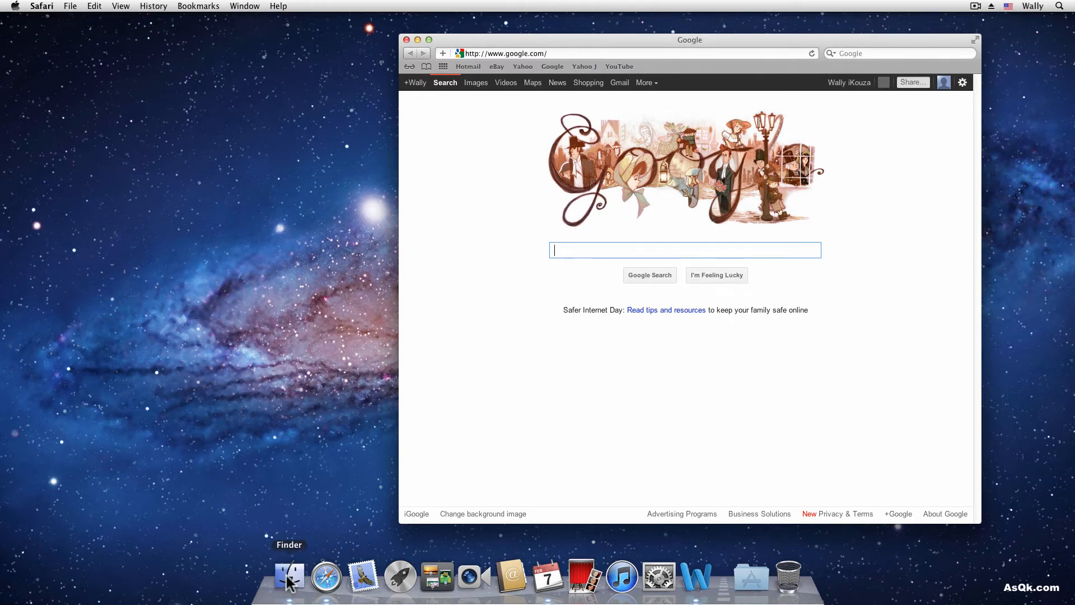
left_click(289, 575)
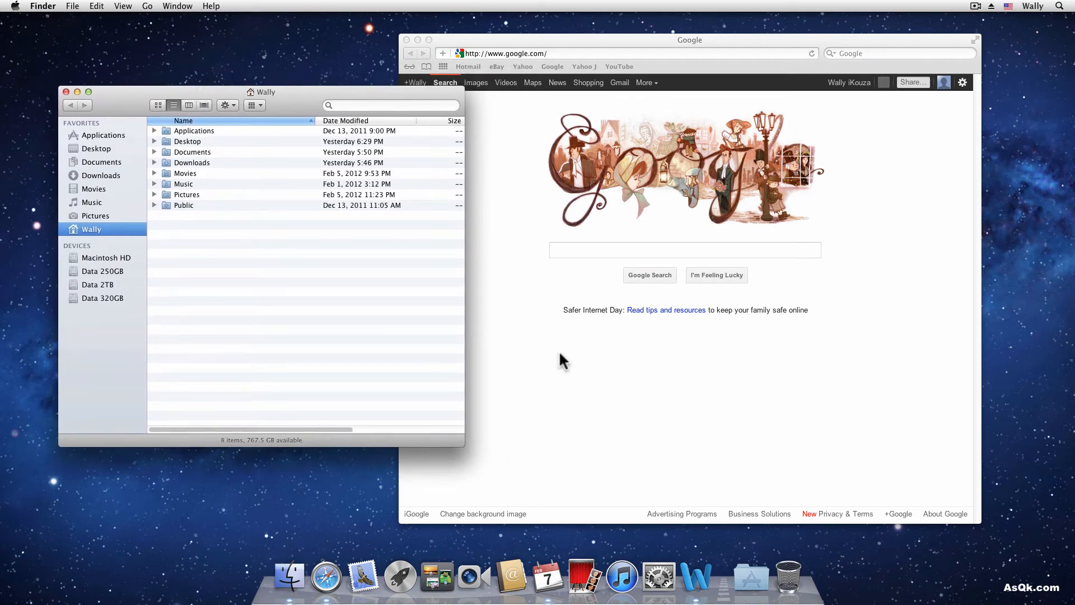
mouse_move(696, 576)
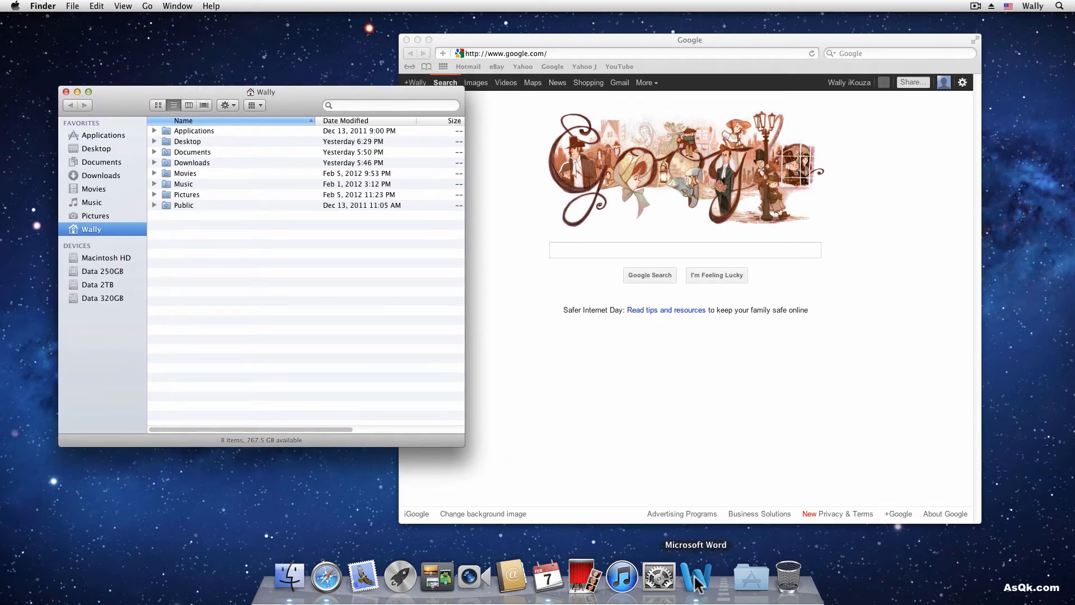
left_click(696, 575)
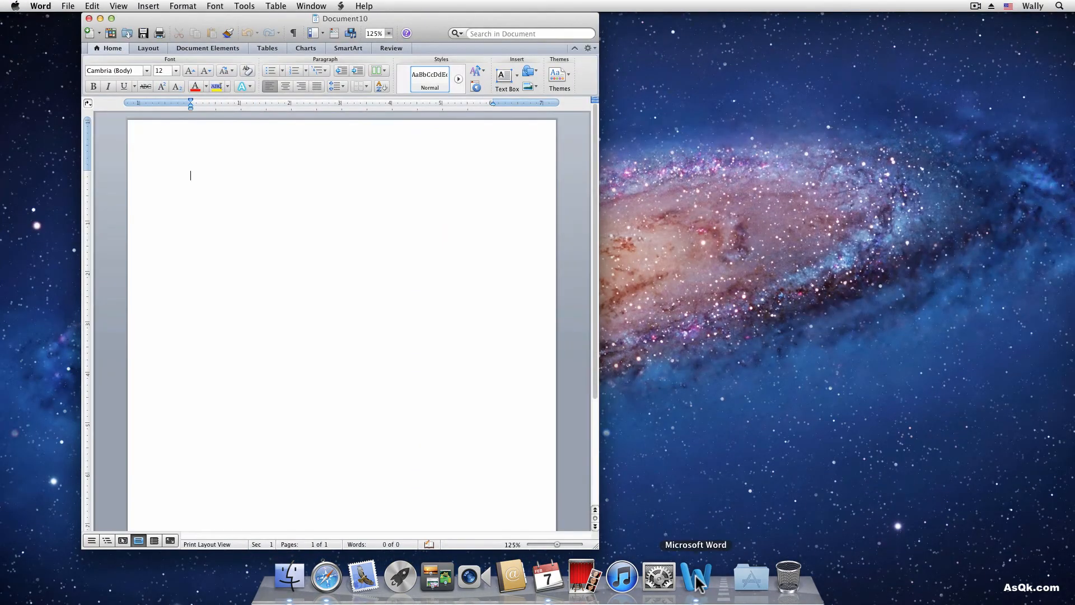
left_click_drag(342, 19, 478, 19)
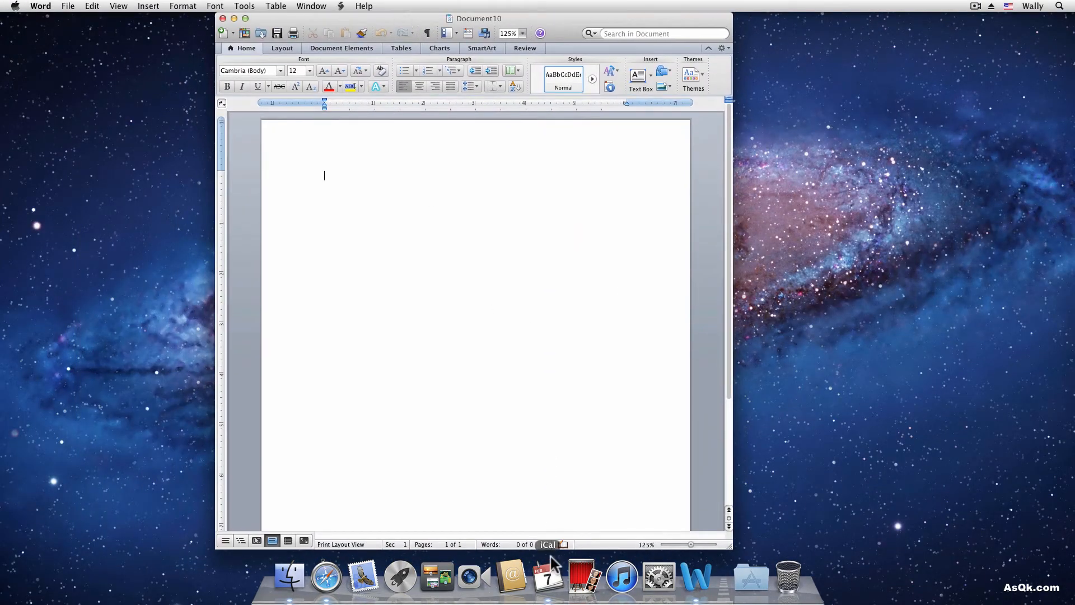
mouse_move(549, 582)
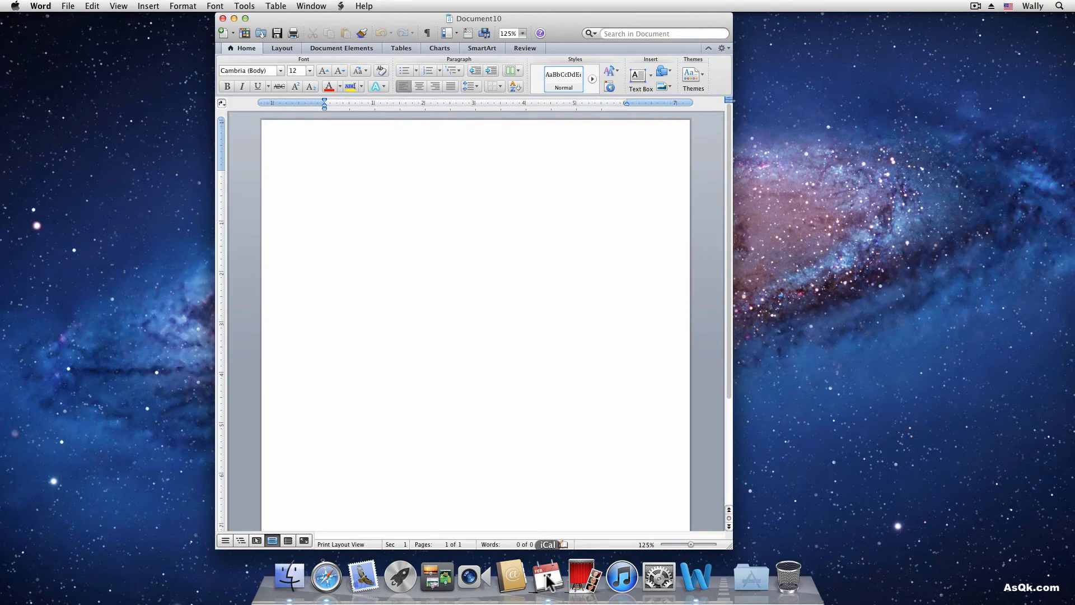
left_click(546, 576)
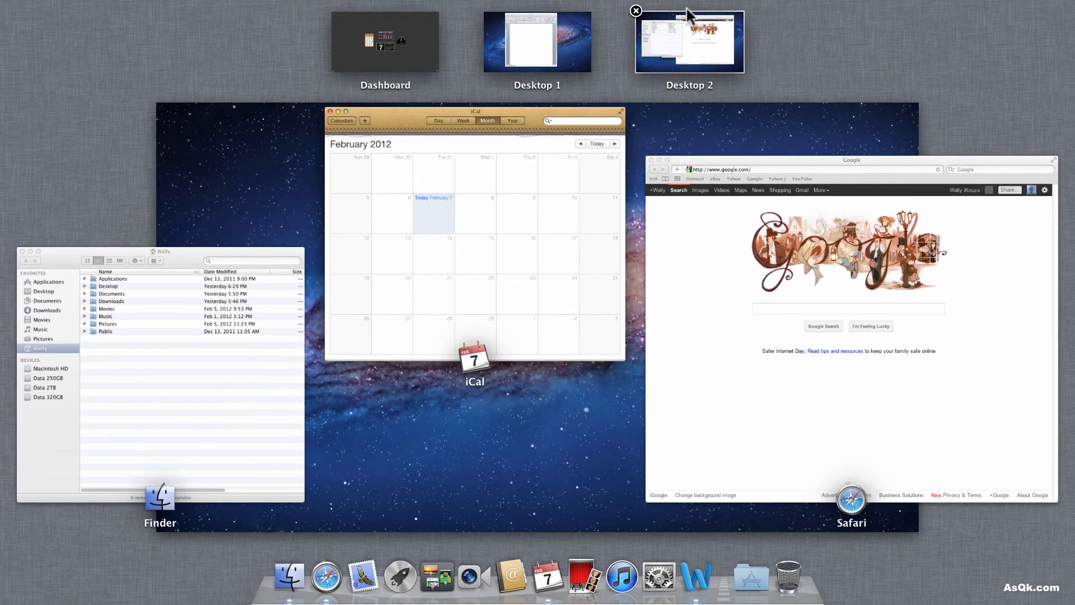
mouse_move(668, 20)
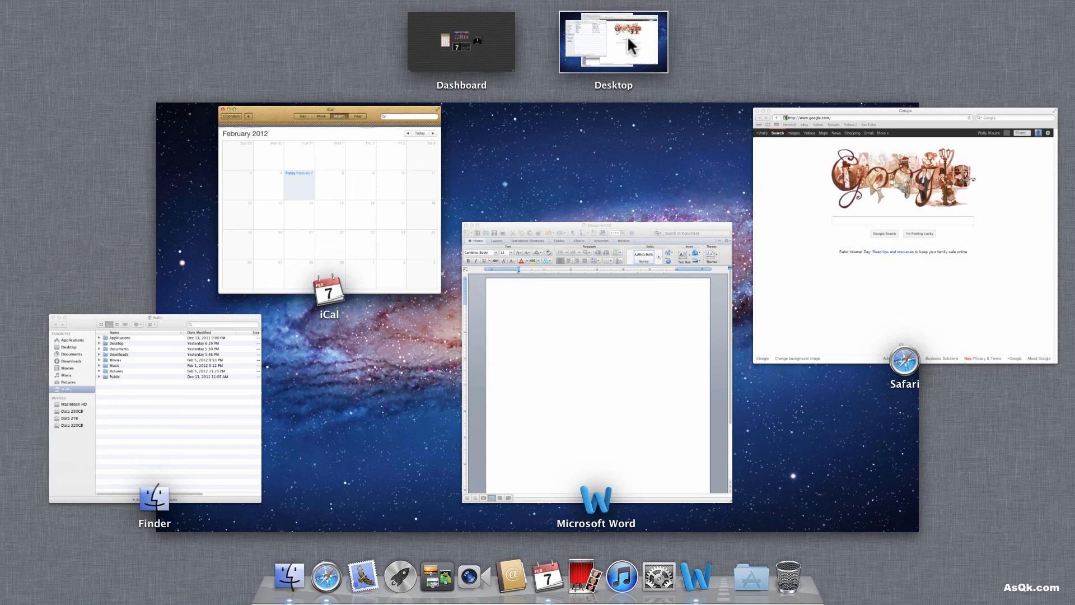
Leave the overview onto the merged single Desktop and resume in the blank Word document
left_click(612, 41)
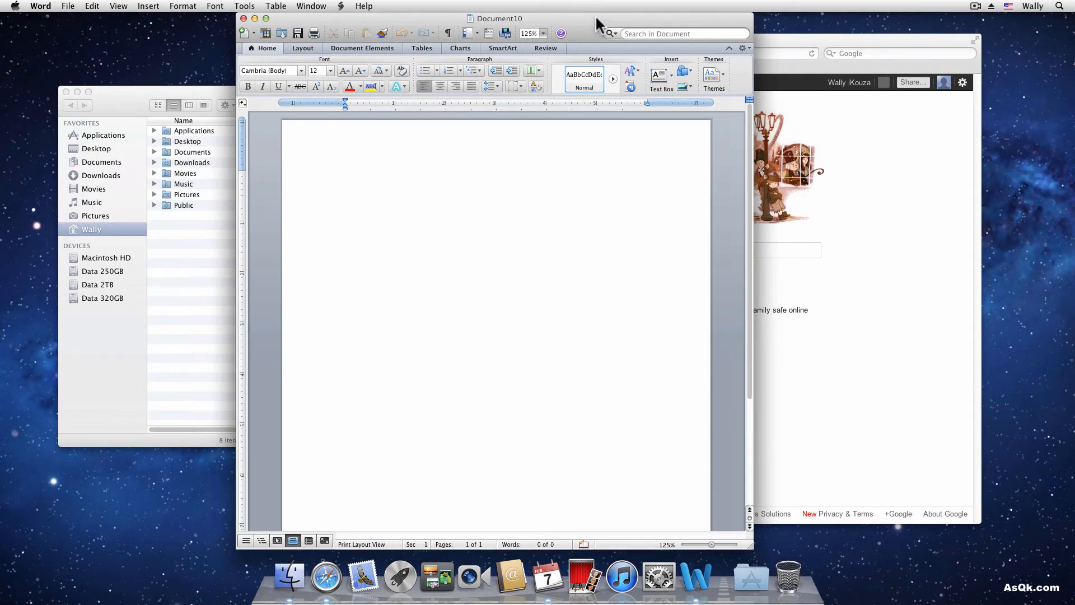
left_click(345, 176)
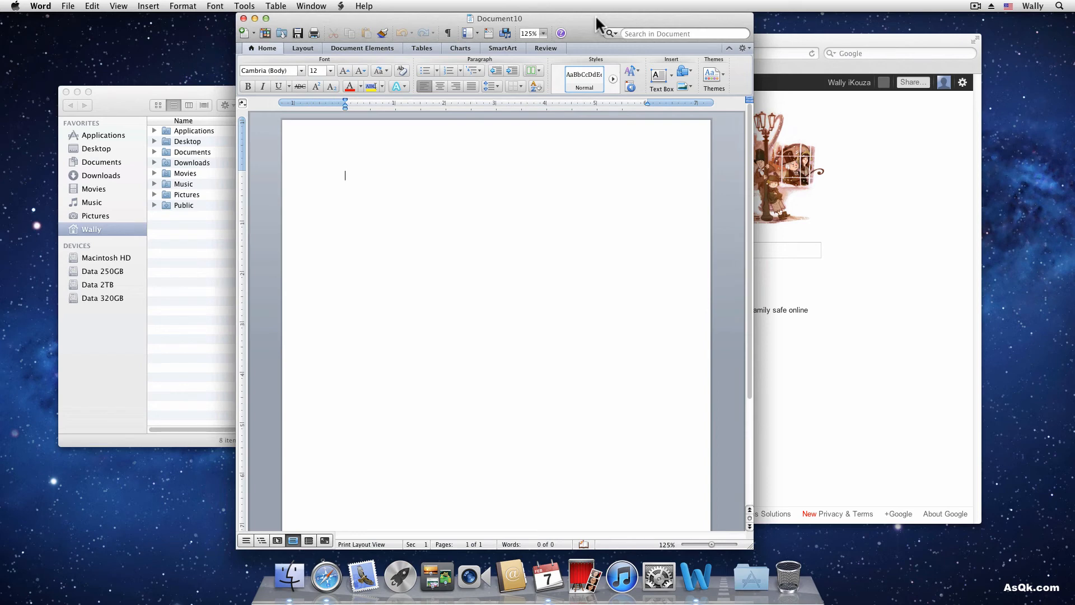